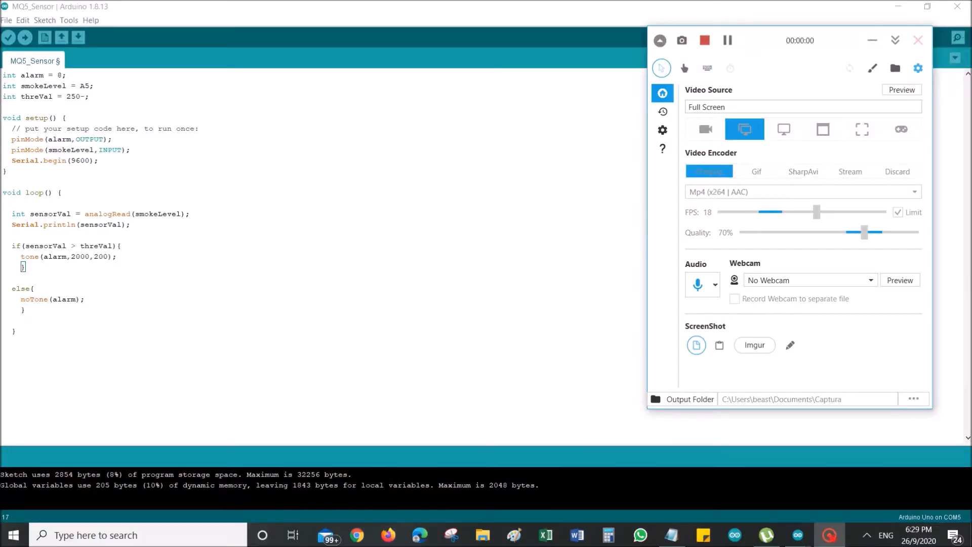
Step: Remove the stray dash so the threVal declaration reads 250;
{"action": "left_click", "coordinate": [918, 40]}
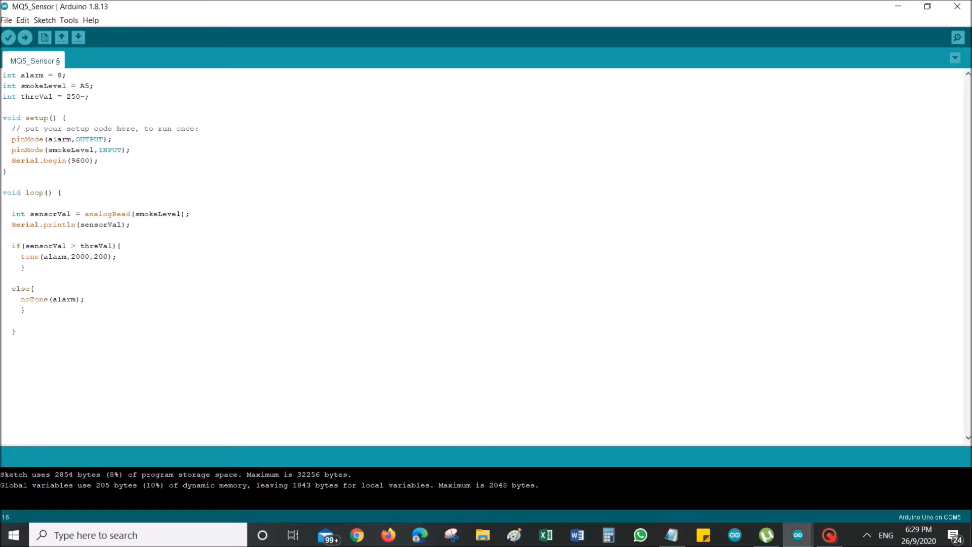
{"action": "key", "text": "Backspace"}
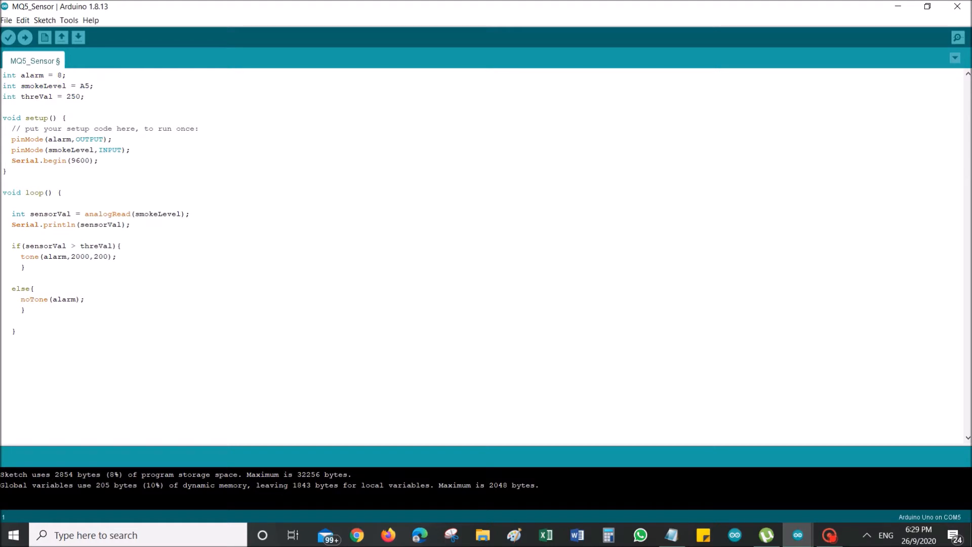
Step: Highlight the variable declarations and the threshold value 250 without changing the code
{"action": "left_click", "coordinate": [3, 85]}
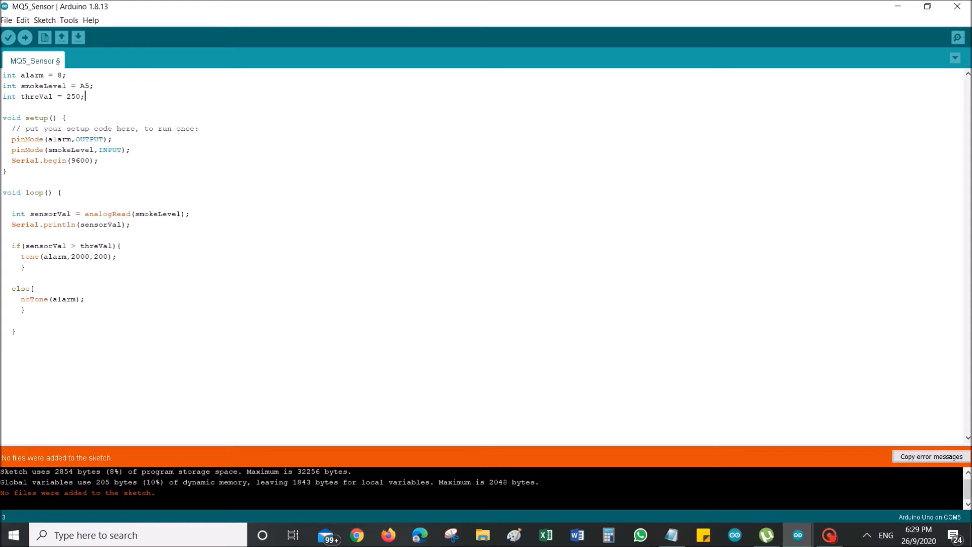
{"action": "triple_click", "coordinate": [43, 85]}
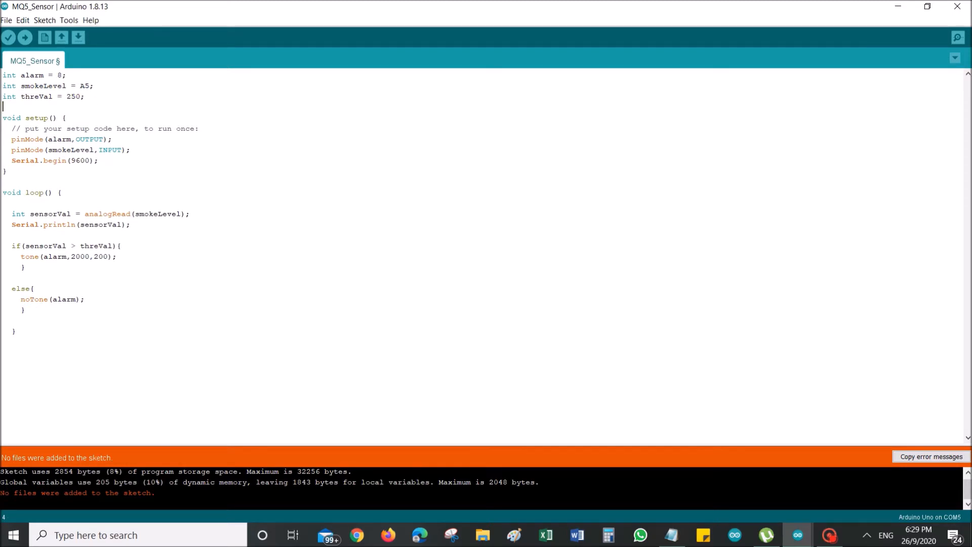
{"action": "double_click", "coordinate": [72, 96]}
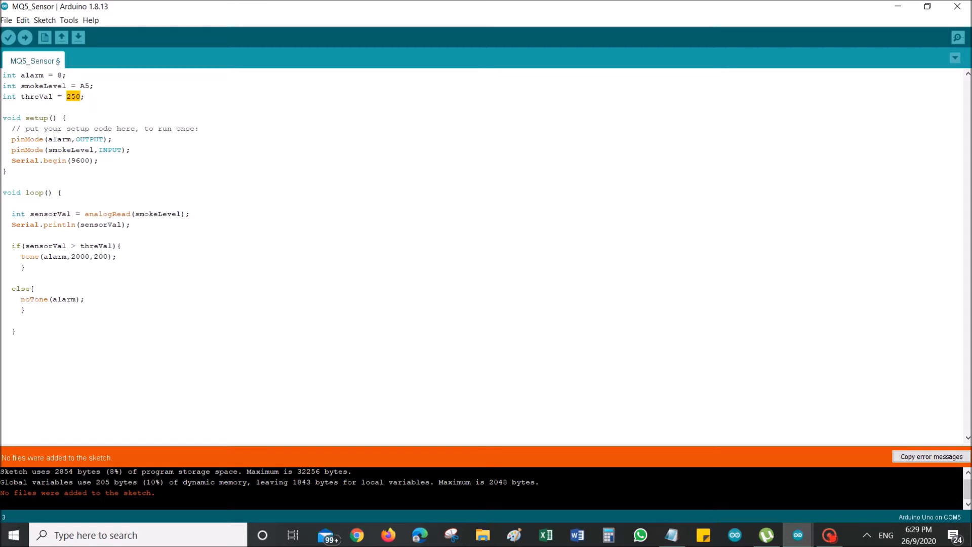
{"action": "left_click", "coordinate": [6, 341]}
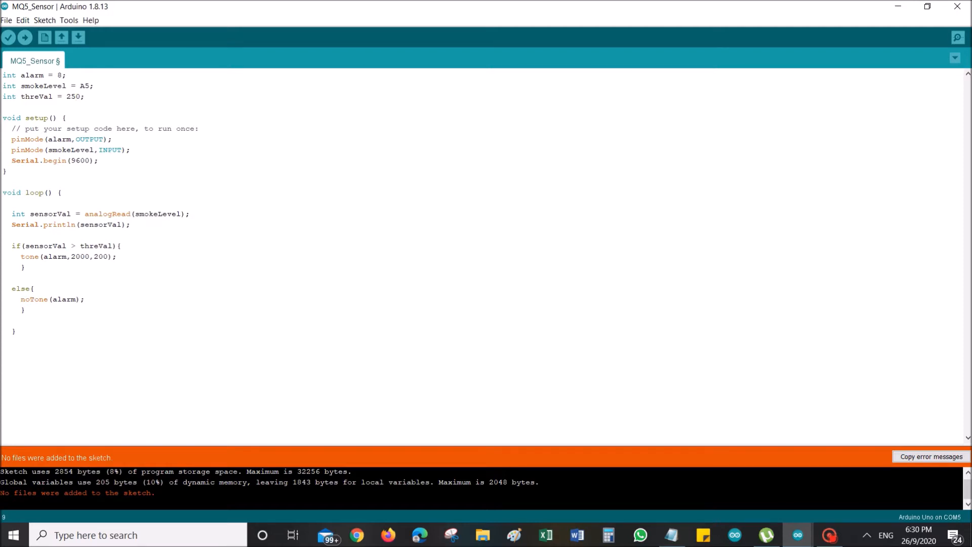
{"action": "left_click_drag", "start_coordinate": [13, 129], "coordinate": [6, 171]}
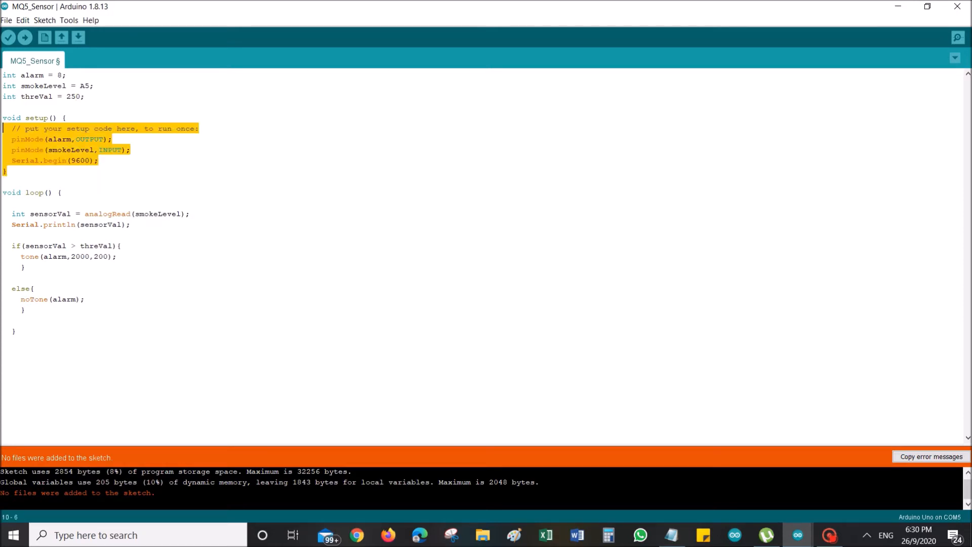
{"action": "left_click", "coordinate": [126, 150]}
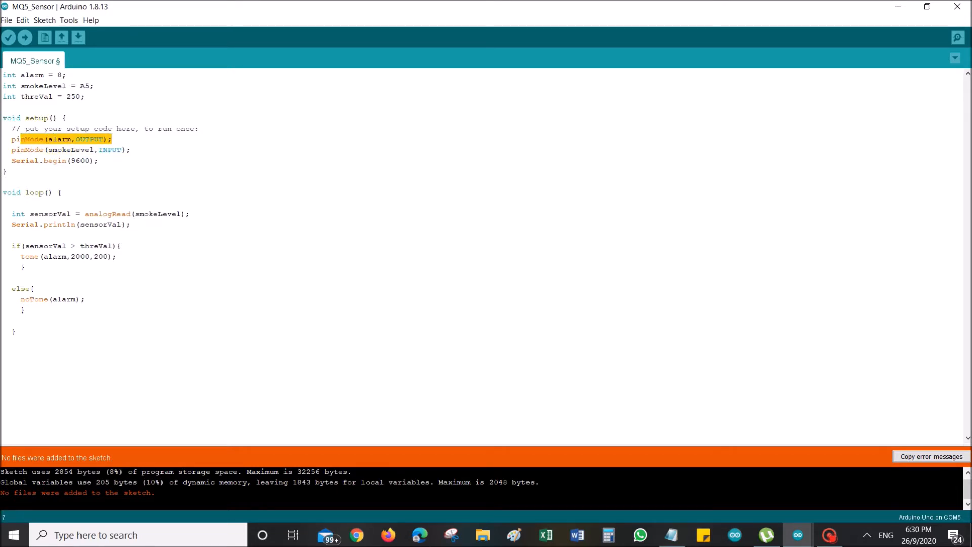
{"action": "left_click", "coordinate": [52, 160]}
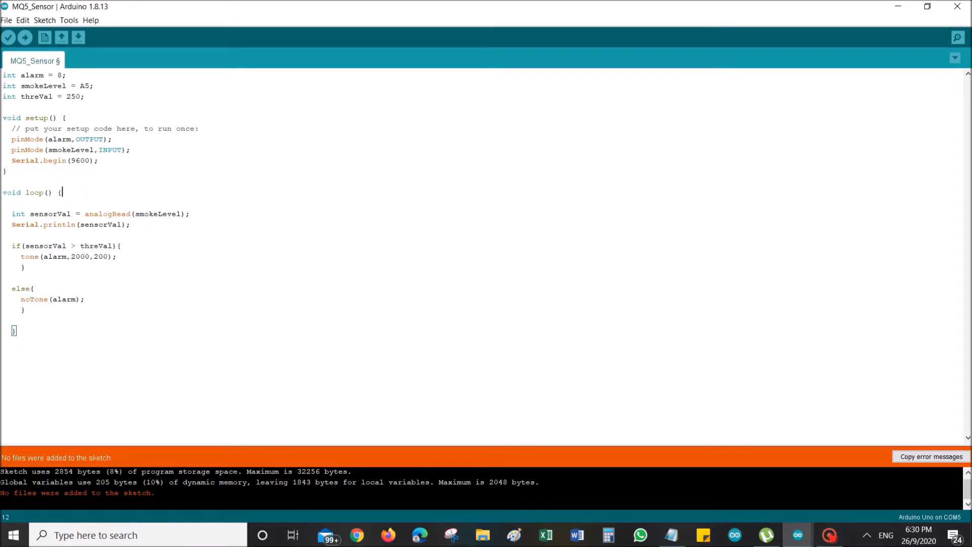
{"action": "left_click", "coordinate": [64, 213]}
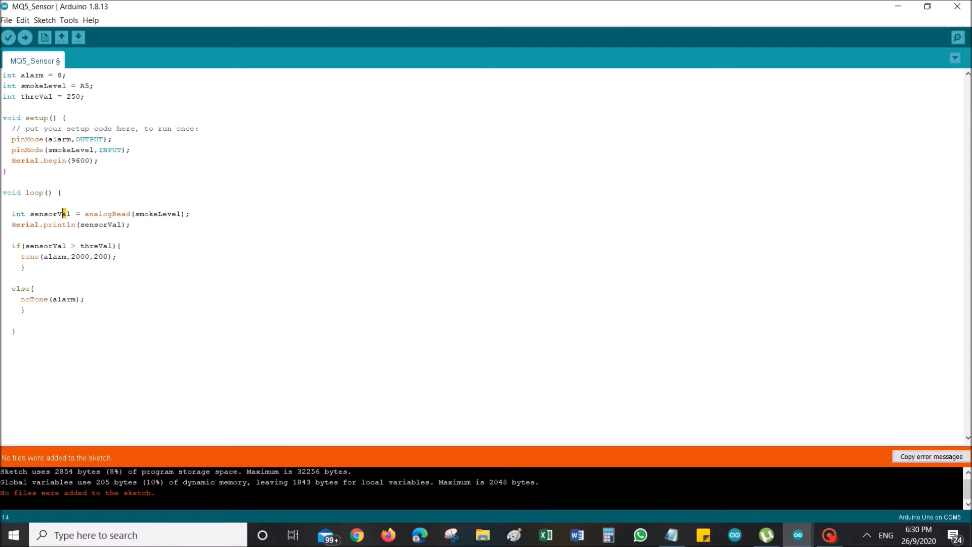
{"action": "double_click", "coordinate": [50, 214]}
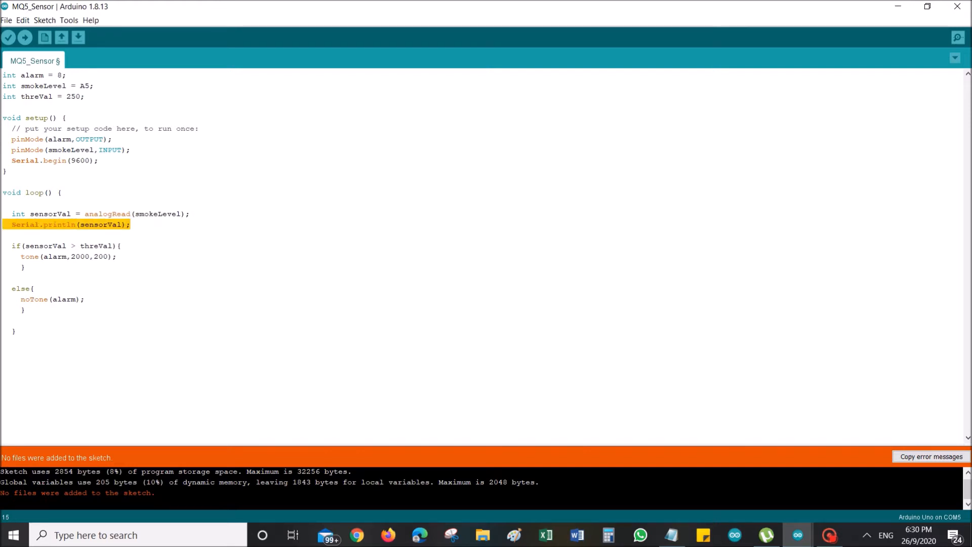
{"action": "left_click", "coordinate": [130, 224]}
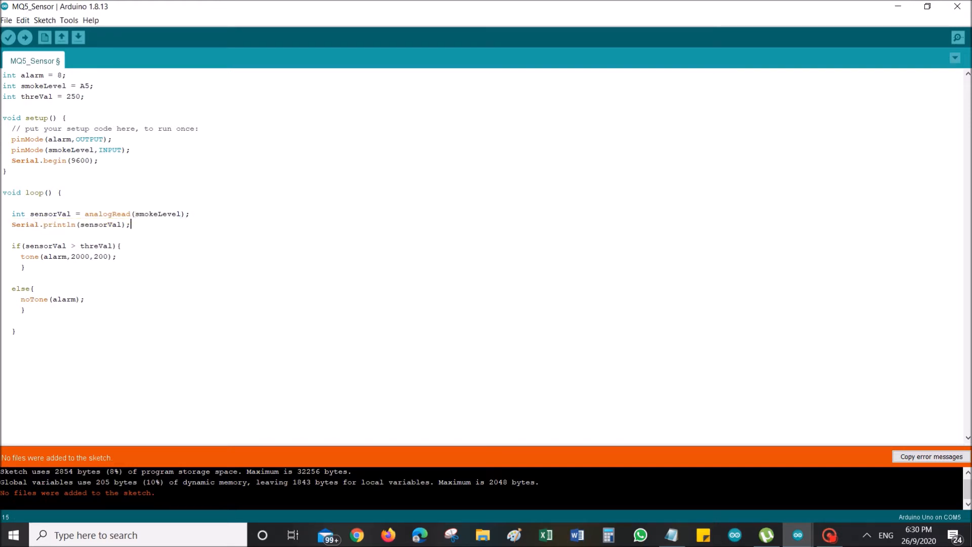
{"action": "key", "text": "Return"}
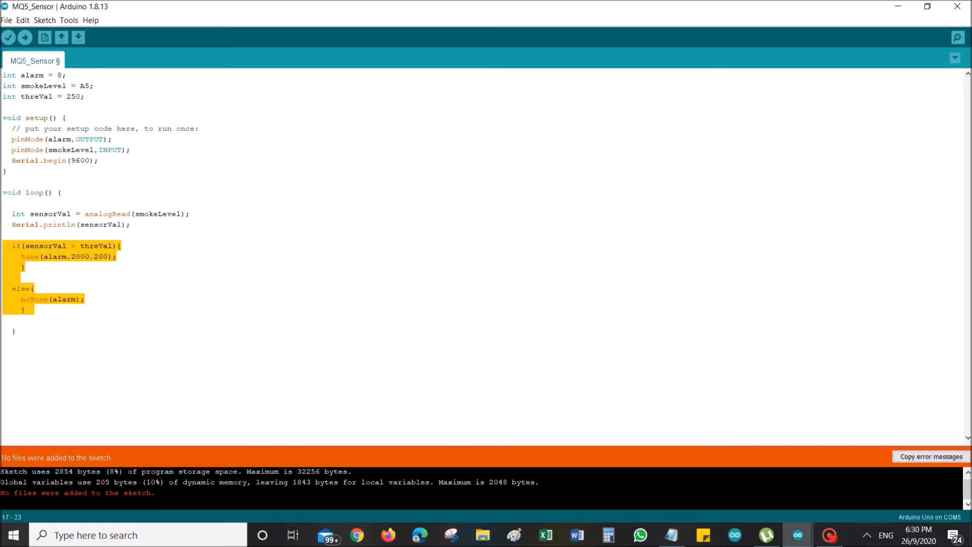
{"action": "left_click", "coordinate": [26, 309]}
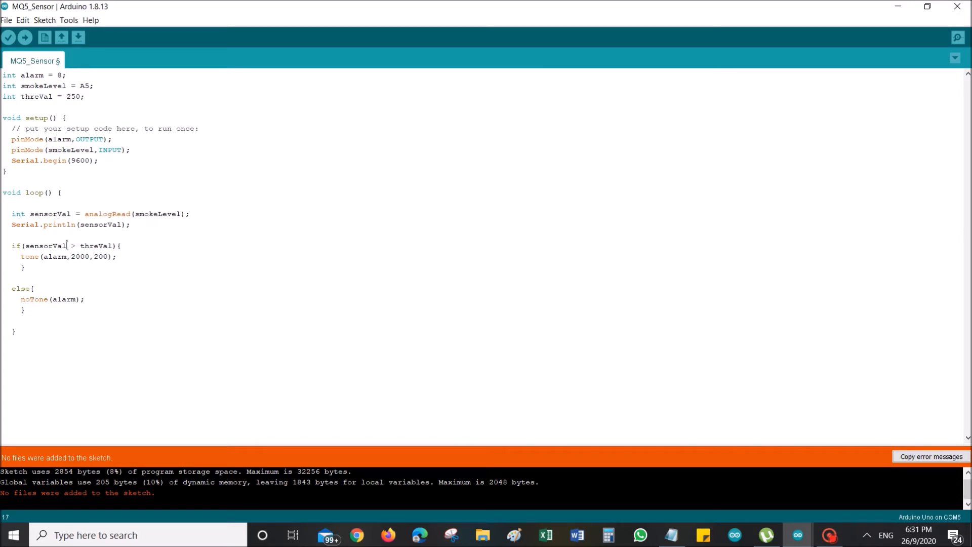
{"action": "double_click", "coordinate": [45, 245]}
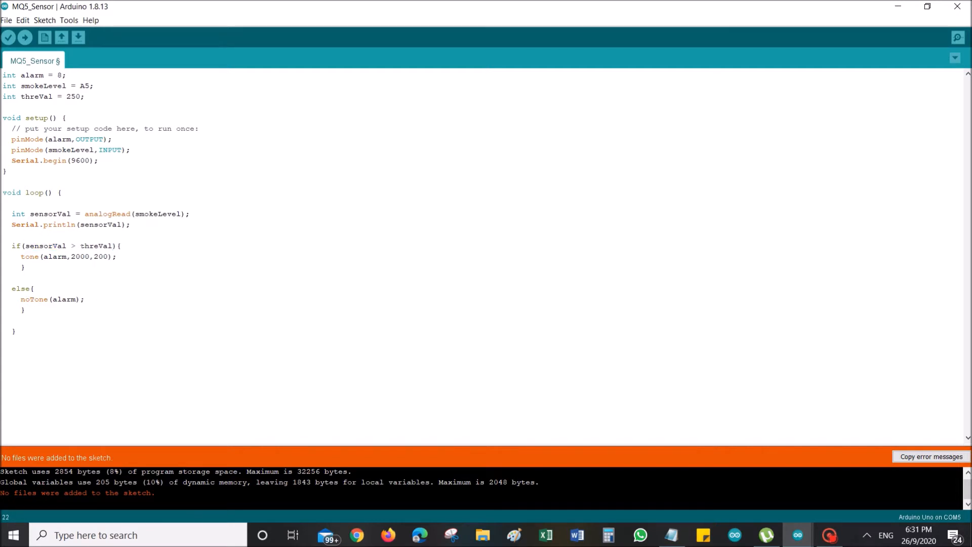
{"action": "left_click", "coordinate": [85, 97]}
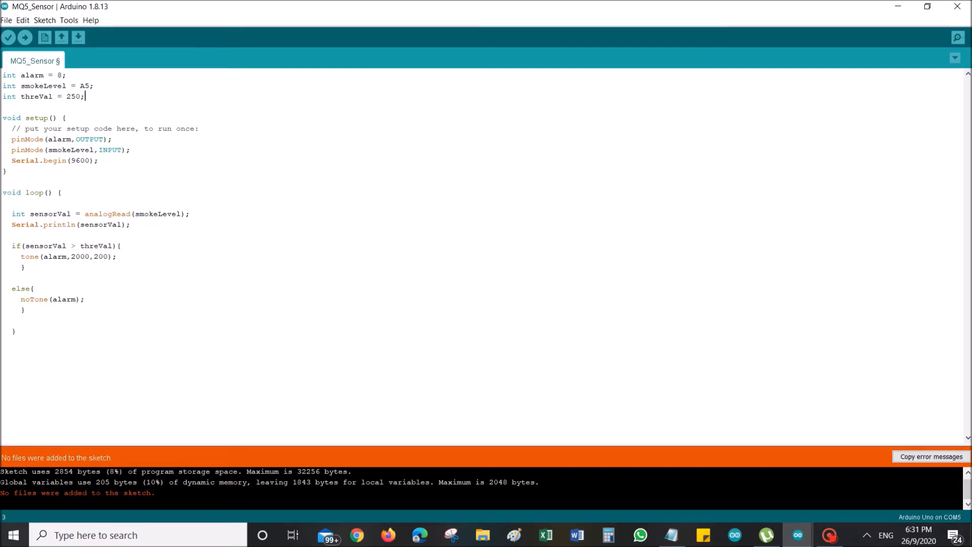
{"action": "left_click", "coordinate": [41, 256]}
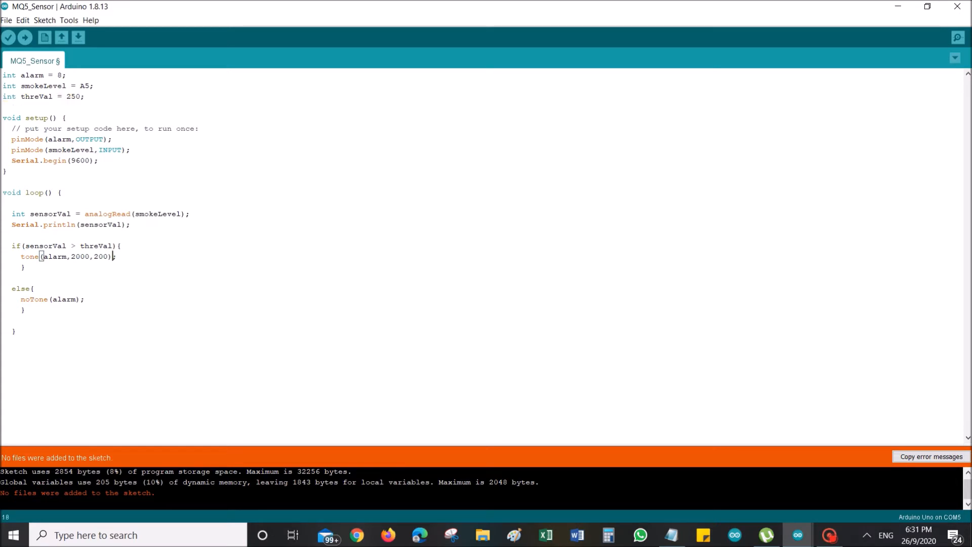
{"action": "double_click", "coordinate": [96, 245]}
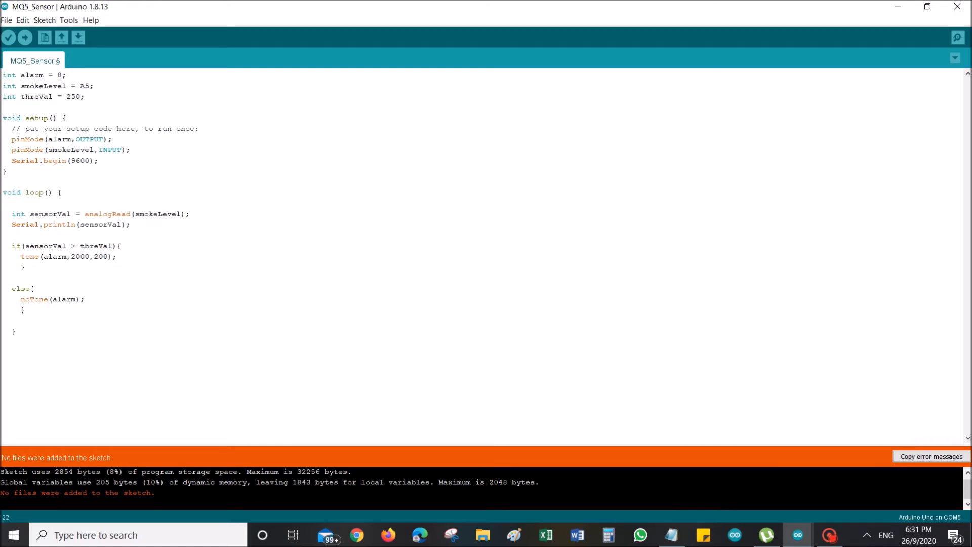
{"action": "left_click", "coordinate": [85, 299]}
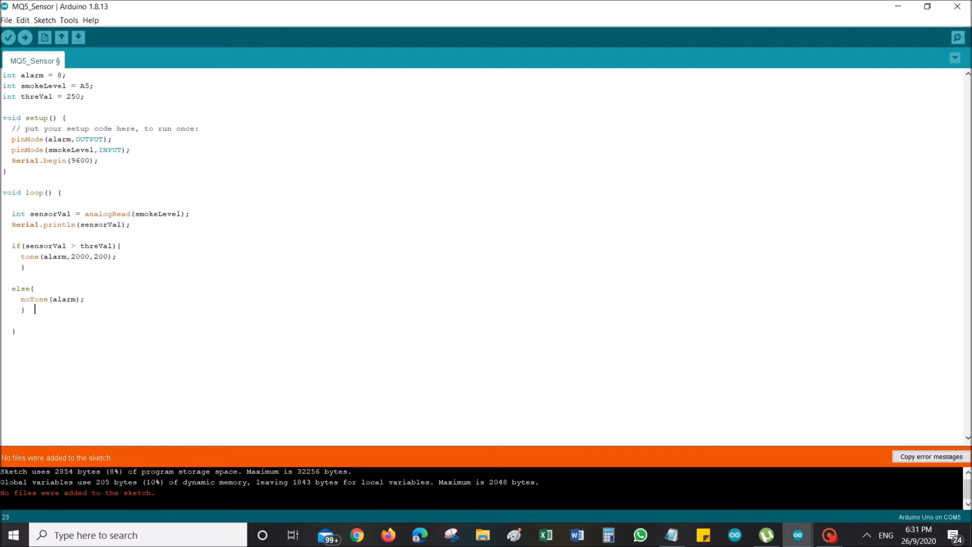
{"action": "double_click", "coordinate": [34, 298]}
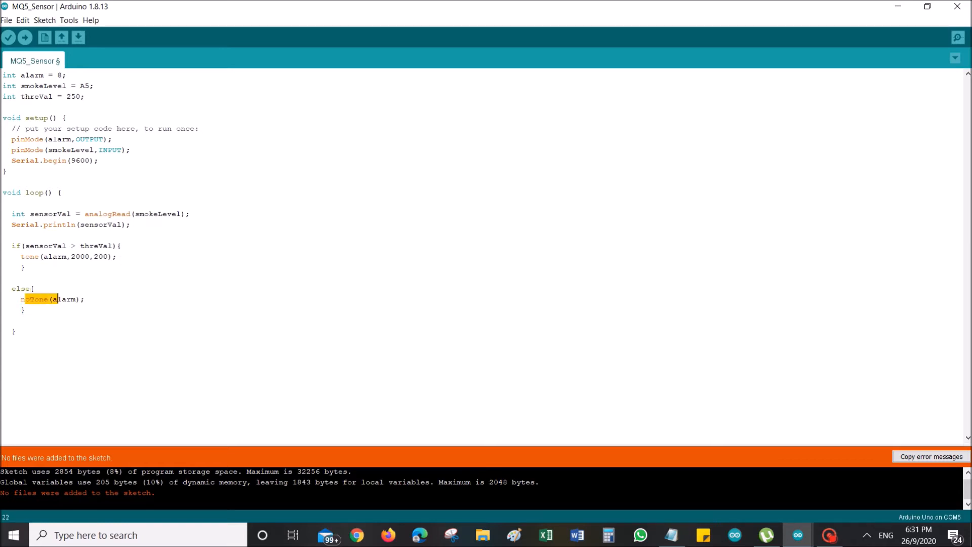
{"action": "left_click", "coordinate": [16, 330]}
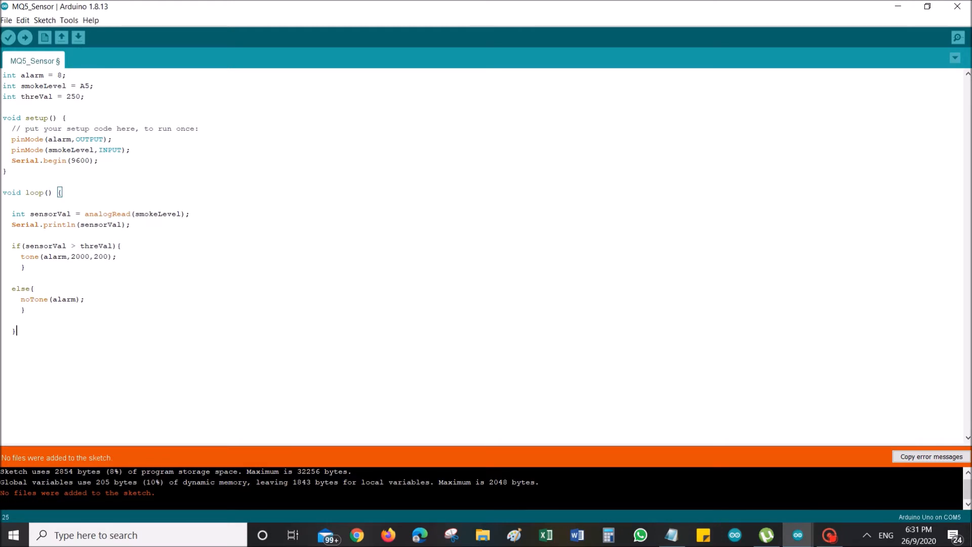
{"action": "double_click", "coordinate": [33, 299]}
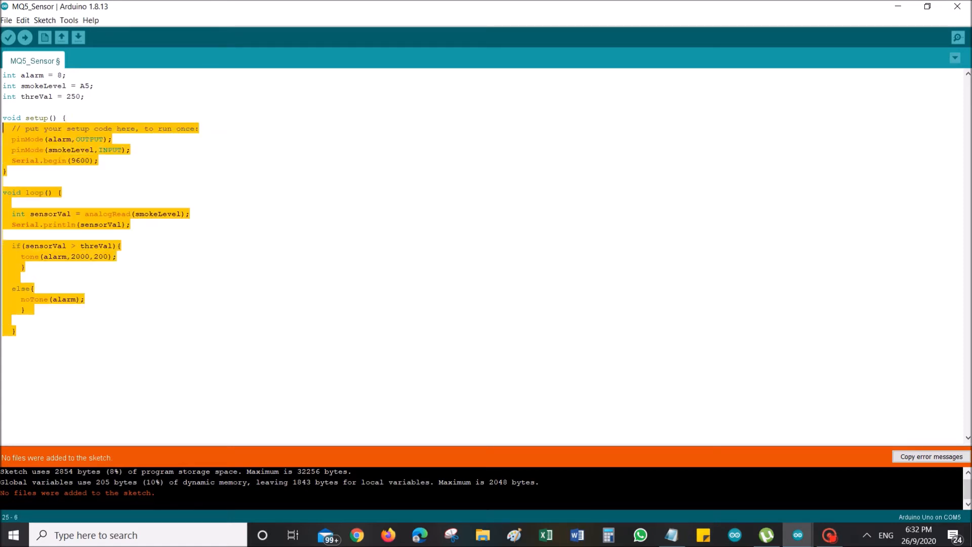
Step: Upload the MQ5_Sensor sketch to the Arduino Uno until Done uploading appears
{"action": "left_click", "coordinate": [99, 161]}
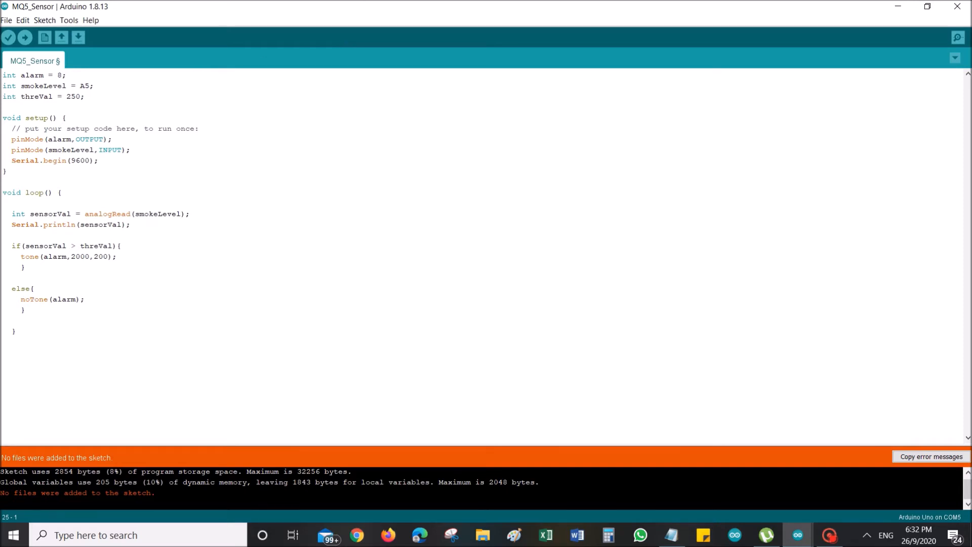
{"action": "left_click", "coordinate": [25, 37]}
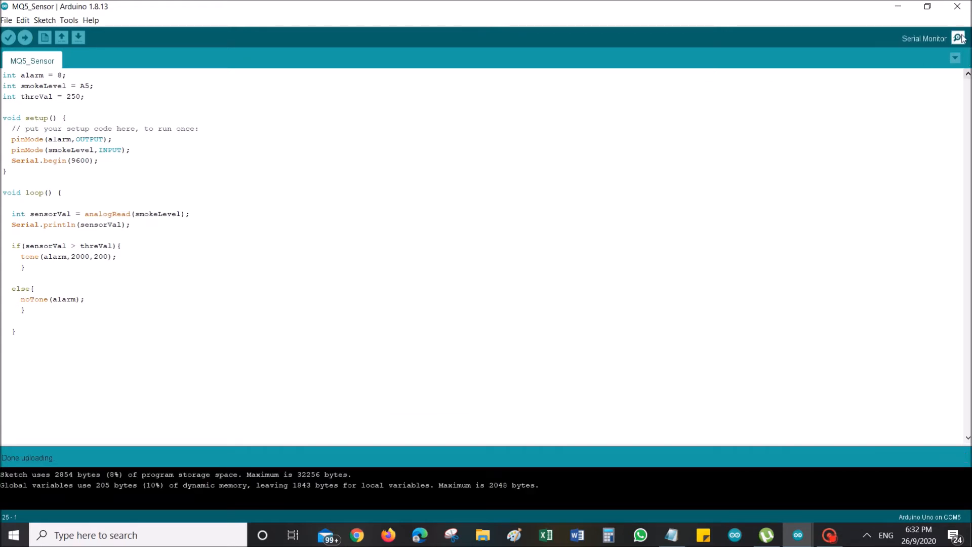
Step: Show the COM5 Serial Monitor streaming gas readings around 146 at 9600 baud
{"action": "left_click", "coordinate": [957, 37]}
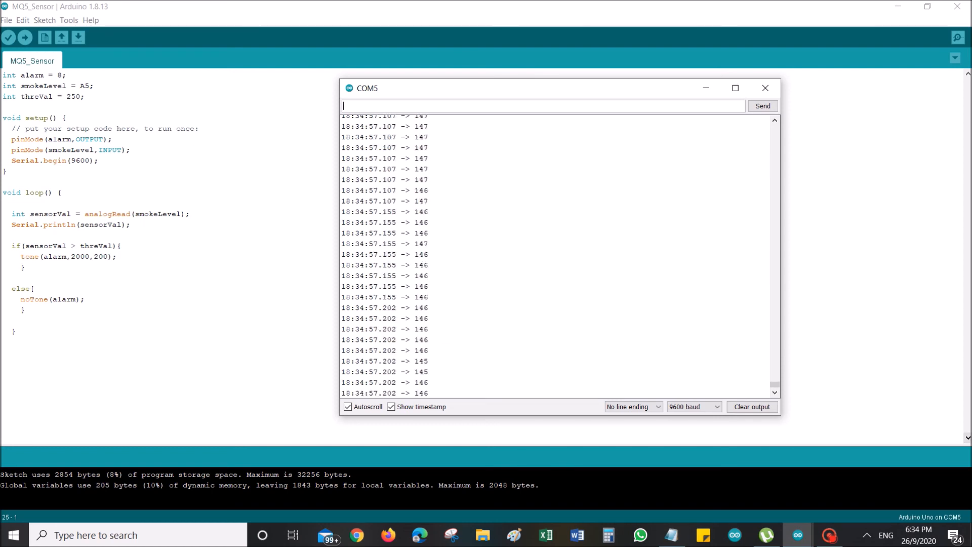
Step: Close the COM5 Serial Monitor, leaving only the MQ5_Sensor sketch editor
{"action": "left_click", "coordinate": [765, 89]}
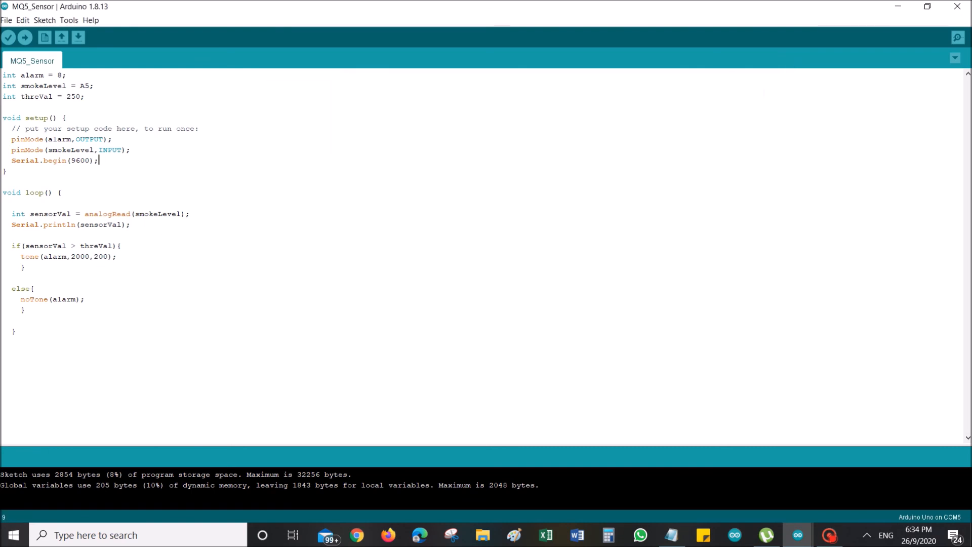
{"action": "left_click", "coordinate": [829, 534]}
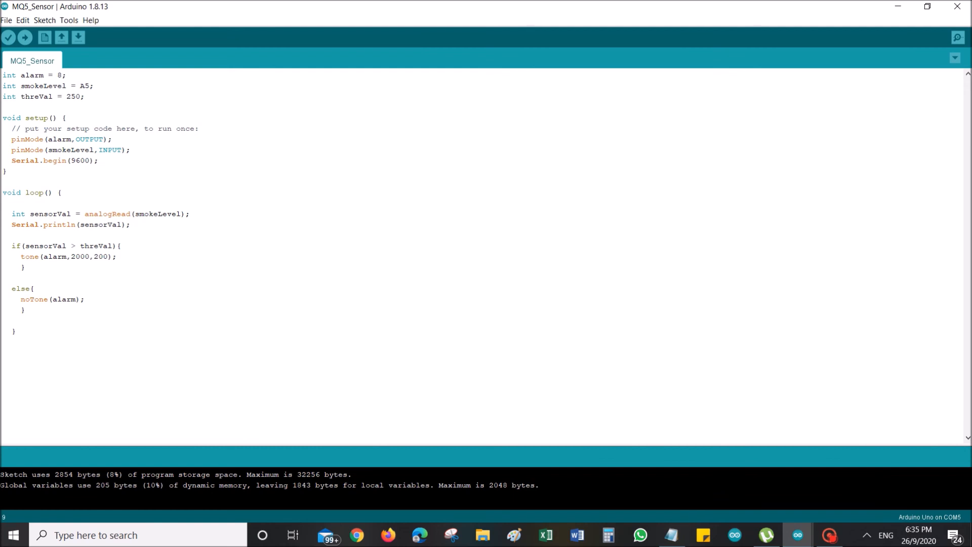
{"action": "mouse_move", "coordinate": [829, 535]}
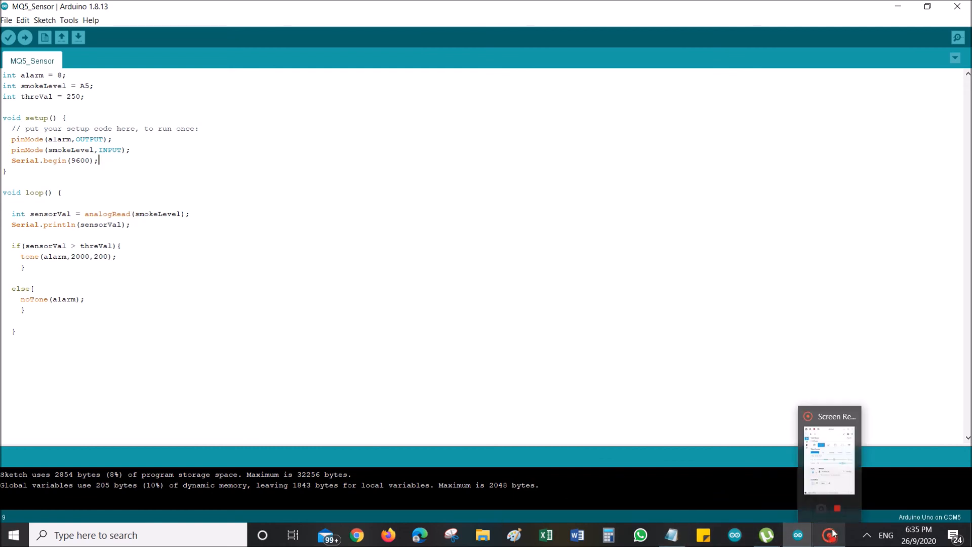